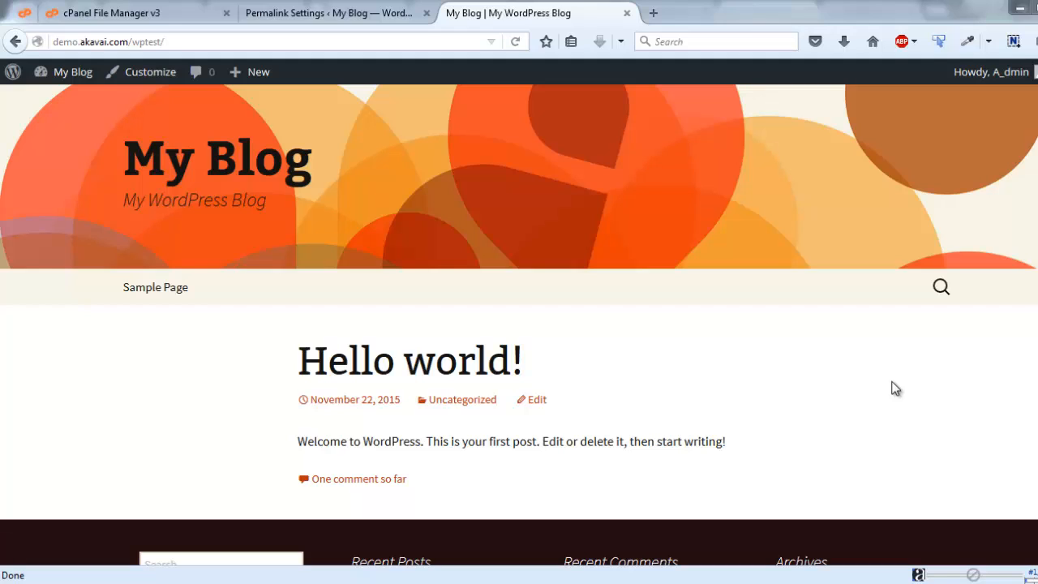
mouse_move(409, 360)
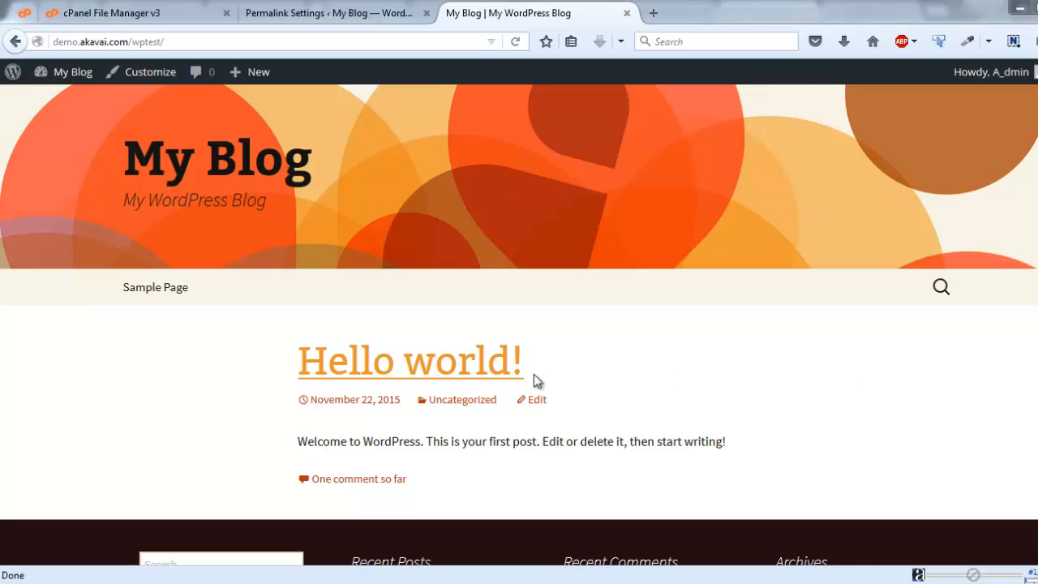
mouse_move(155, 287)
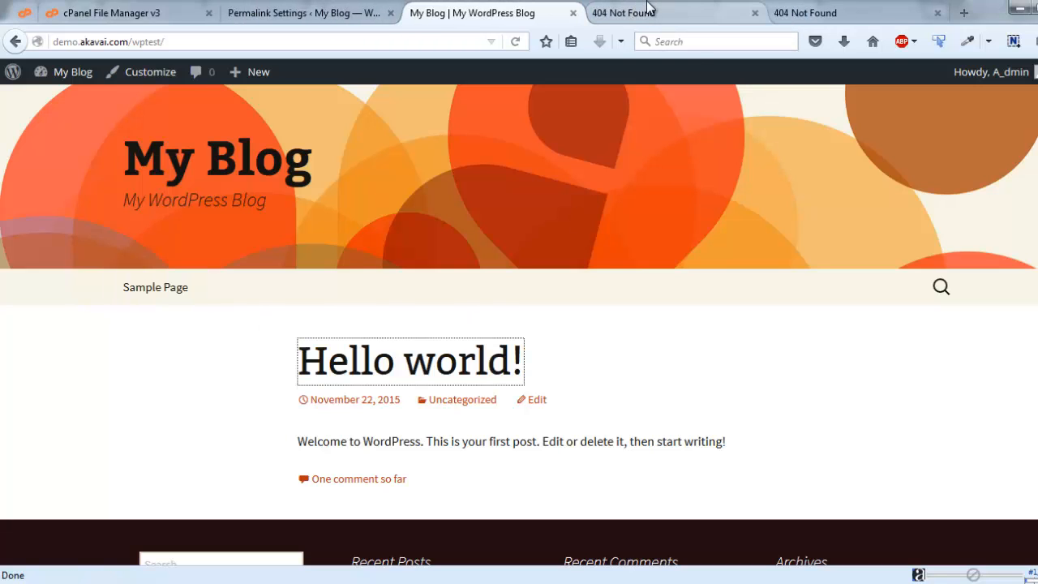
- Close the 404 Not Found pages and re-save permalinks with Post name selected
left_click(754, 12)
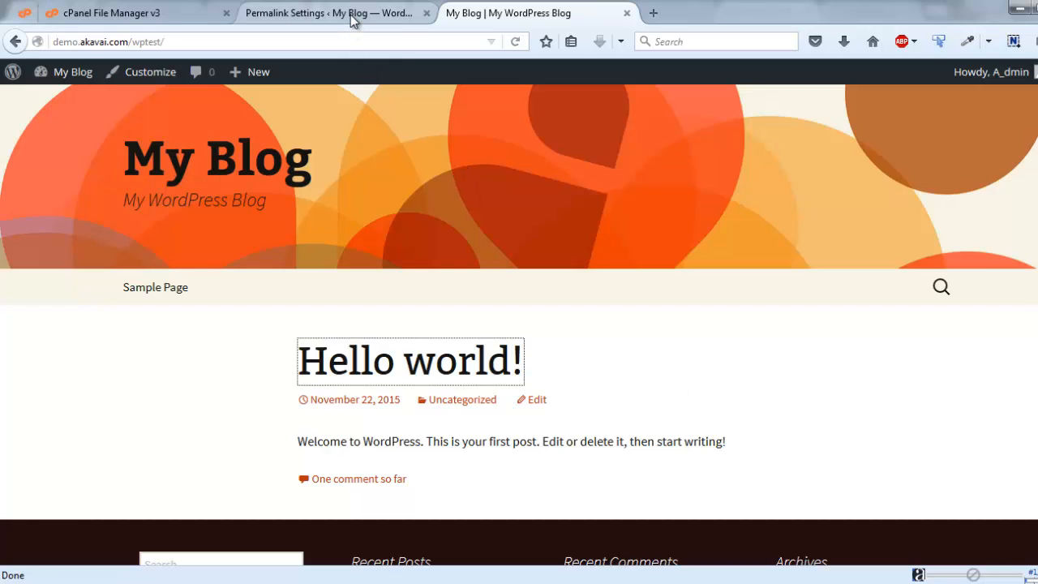
mouse_move(332, 13)
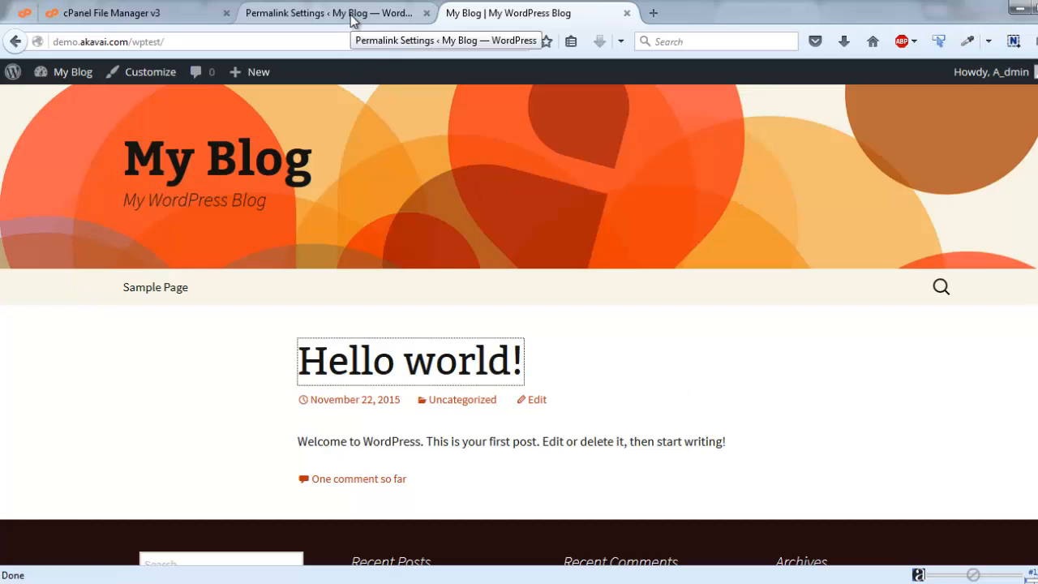
left_click(328, 13)
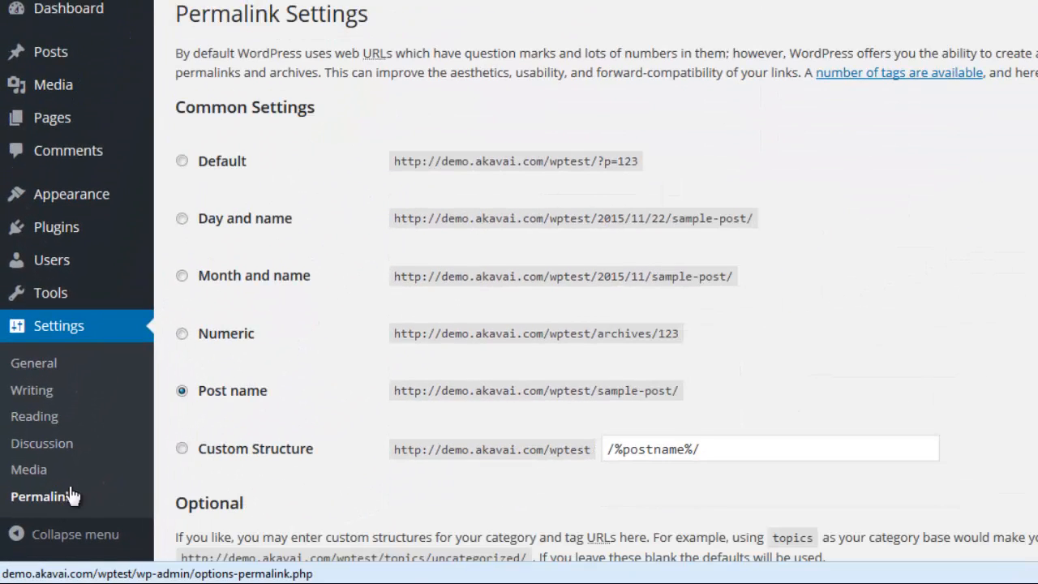
scroll("down", 3)
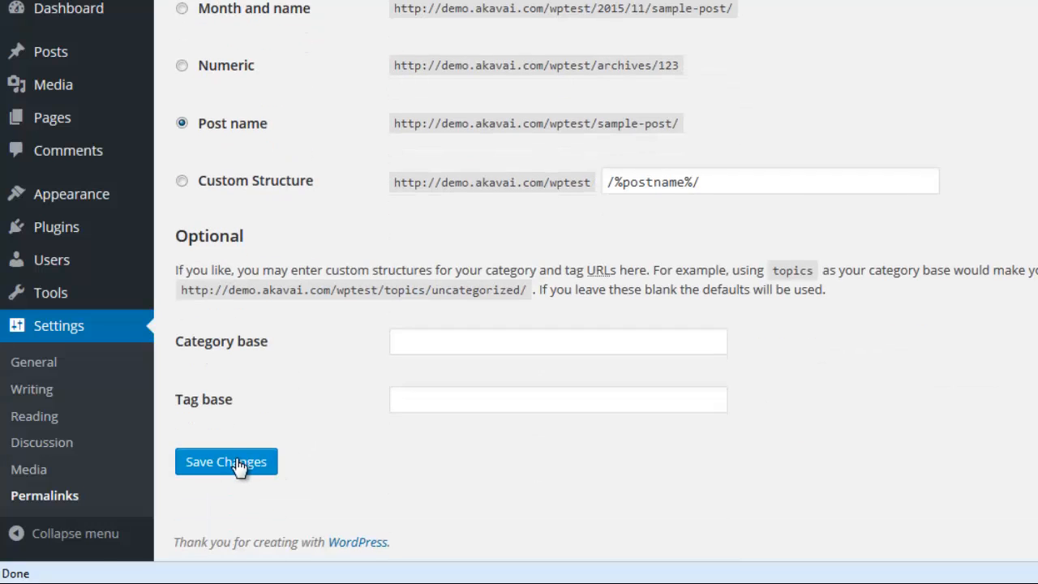
left_click(226, 462)
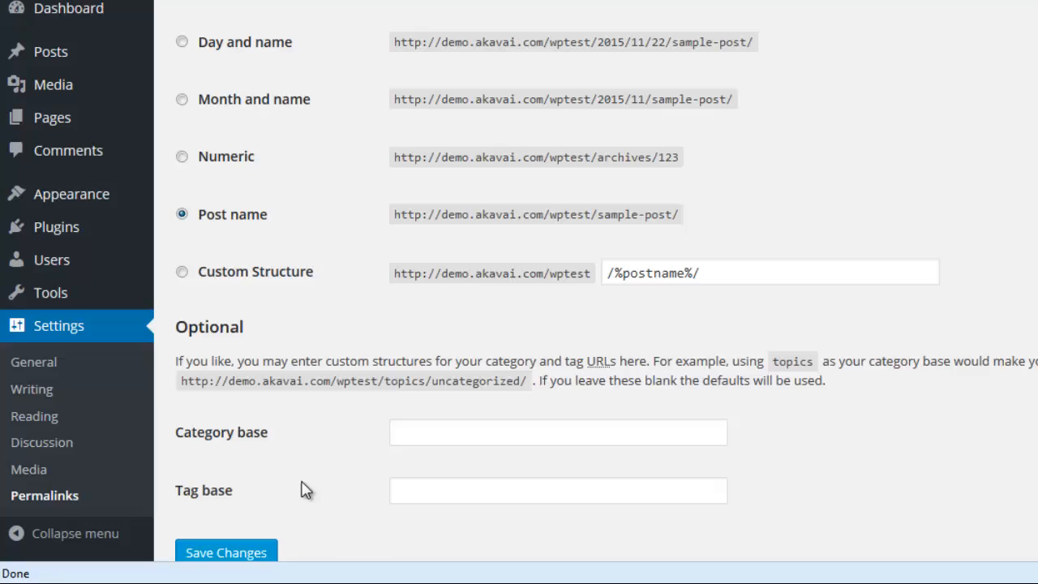
left_click(226, 461)
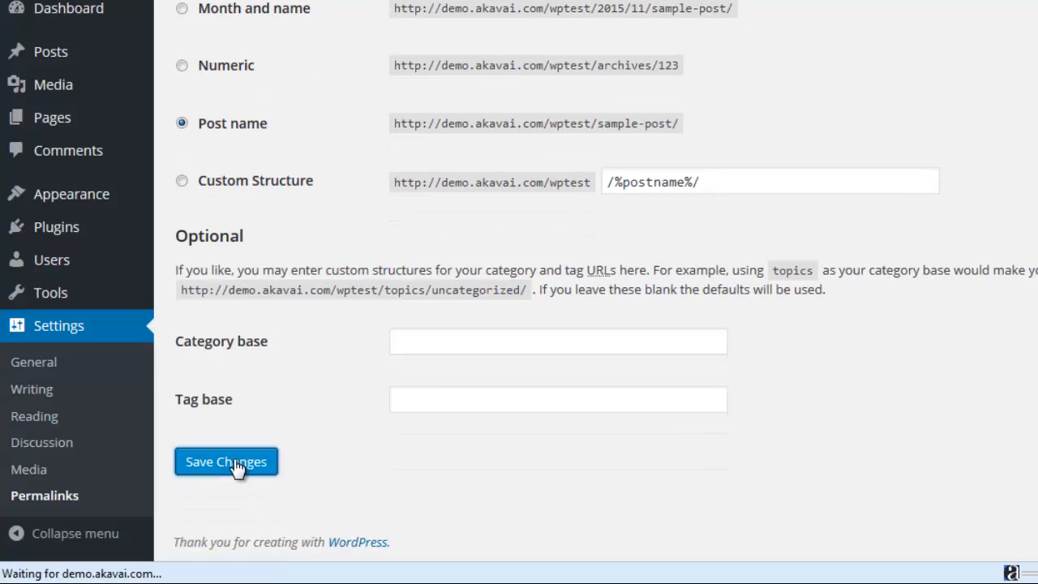
left_click(225, 460)
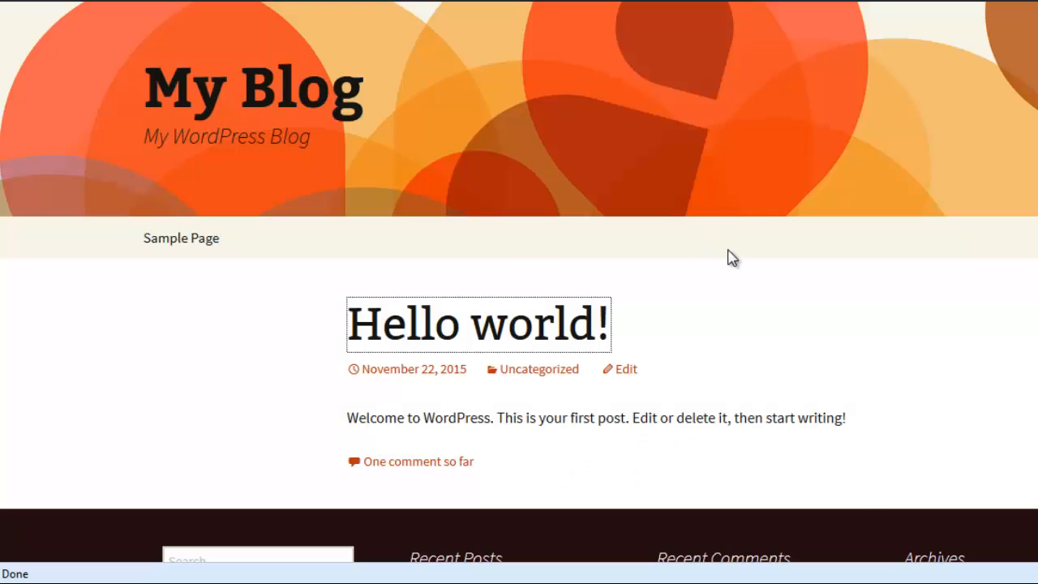
mouse_move(803, 315)
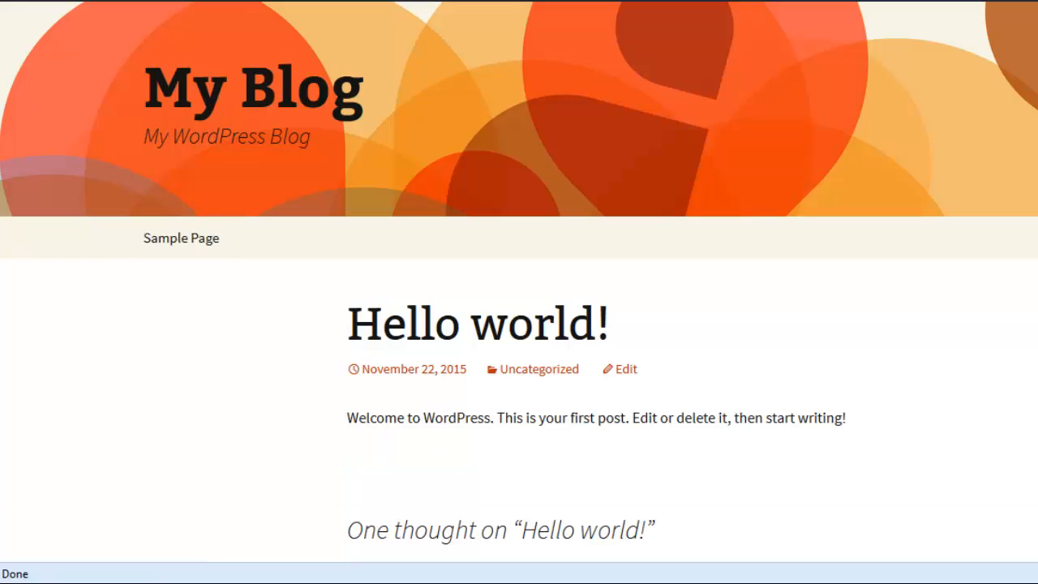
mouse_move(568, 322)
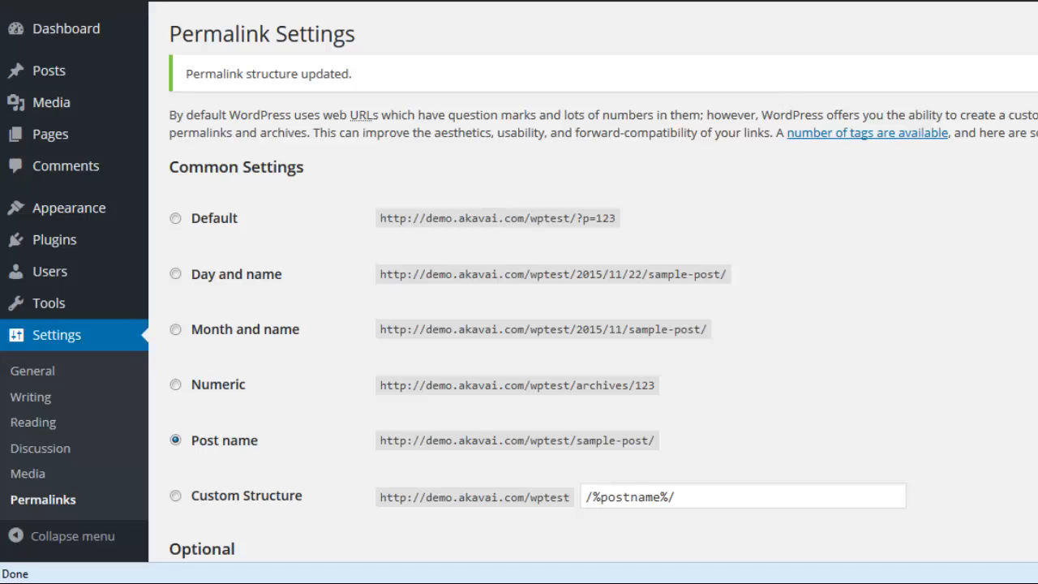
mouse_move(701, 334)
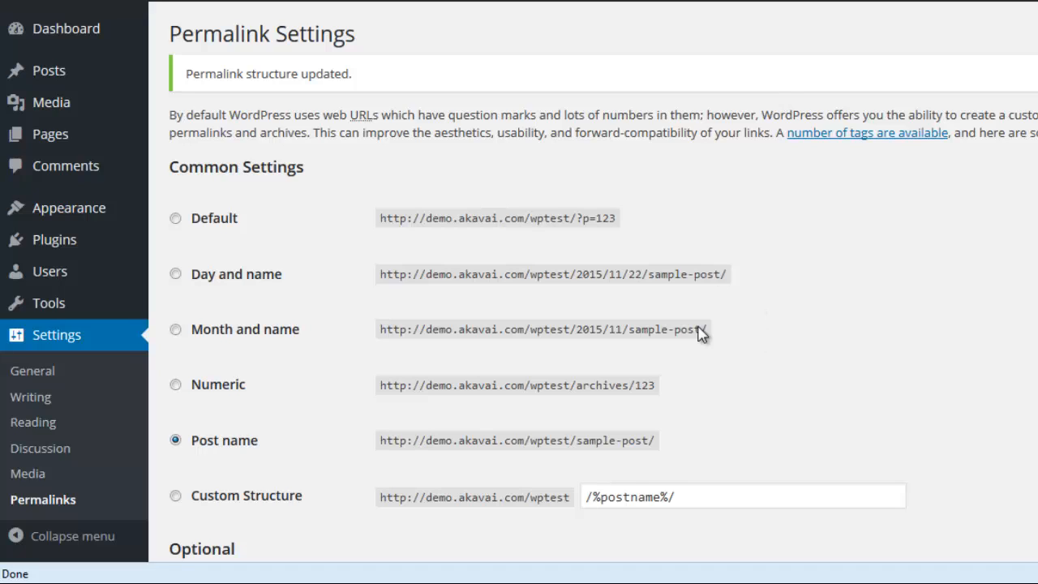
mouse_move(175, 218)
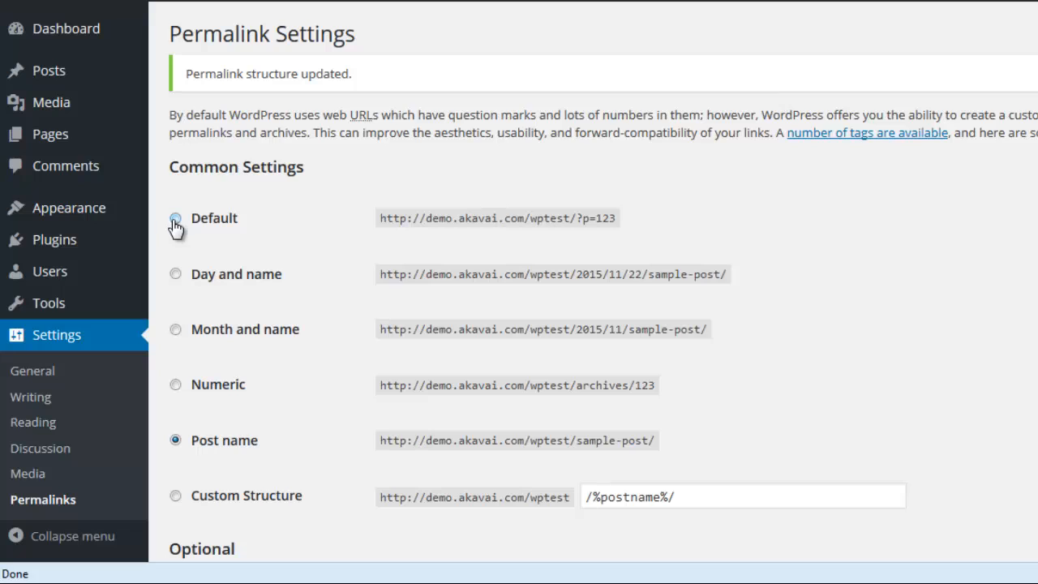
mouse_move(48, 302)
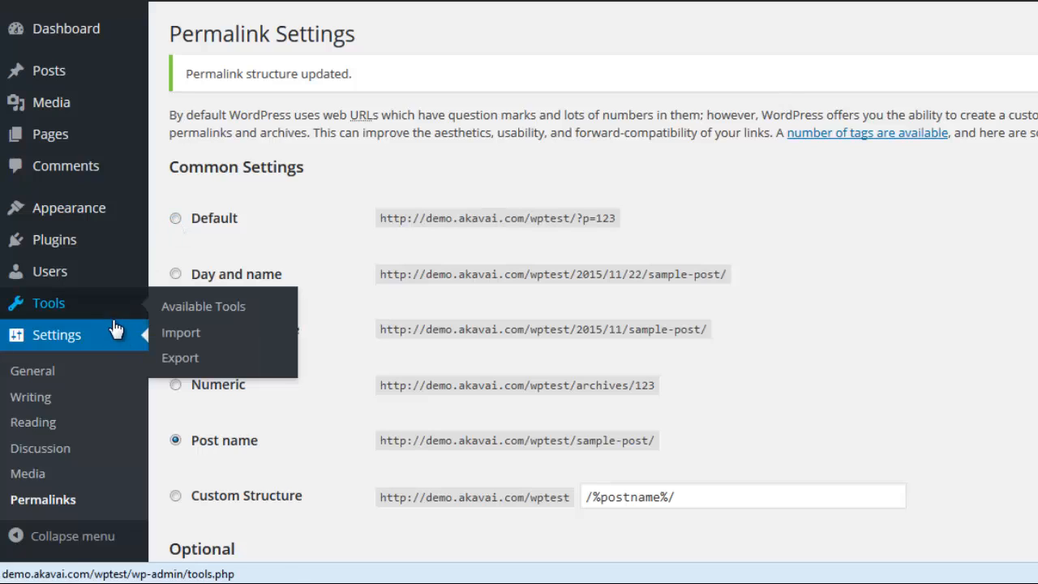
- Select the Default (?p=123) permalink structure and save the change
left_click(175, 218)
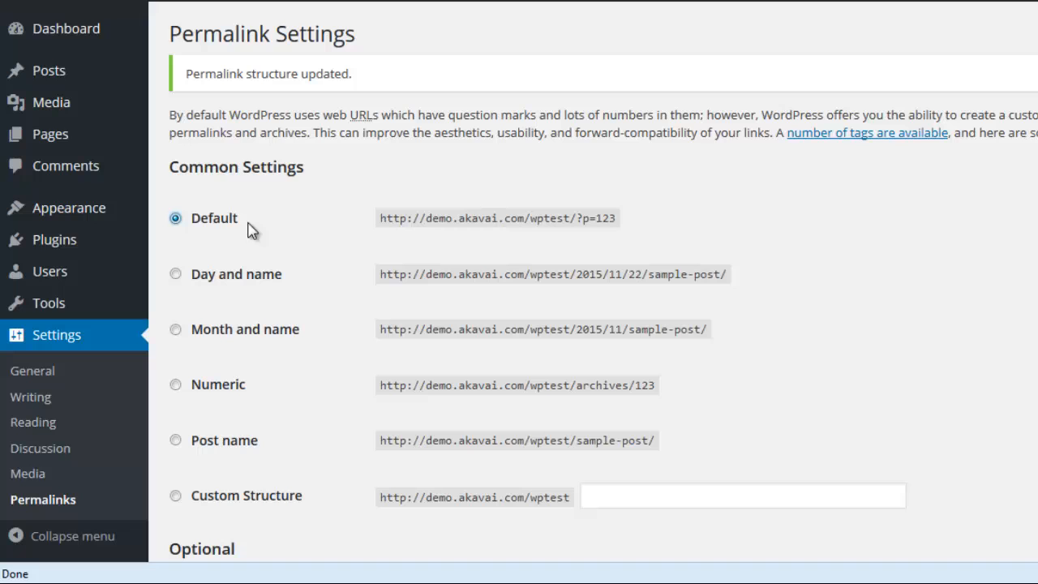
scroll("down", 3)
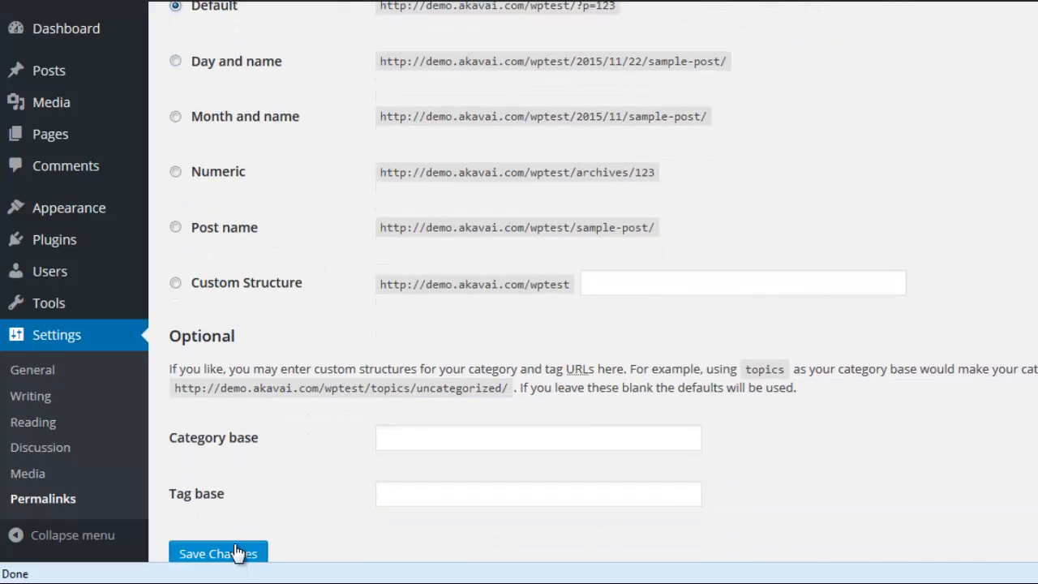
left_click(218, 553)
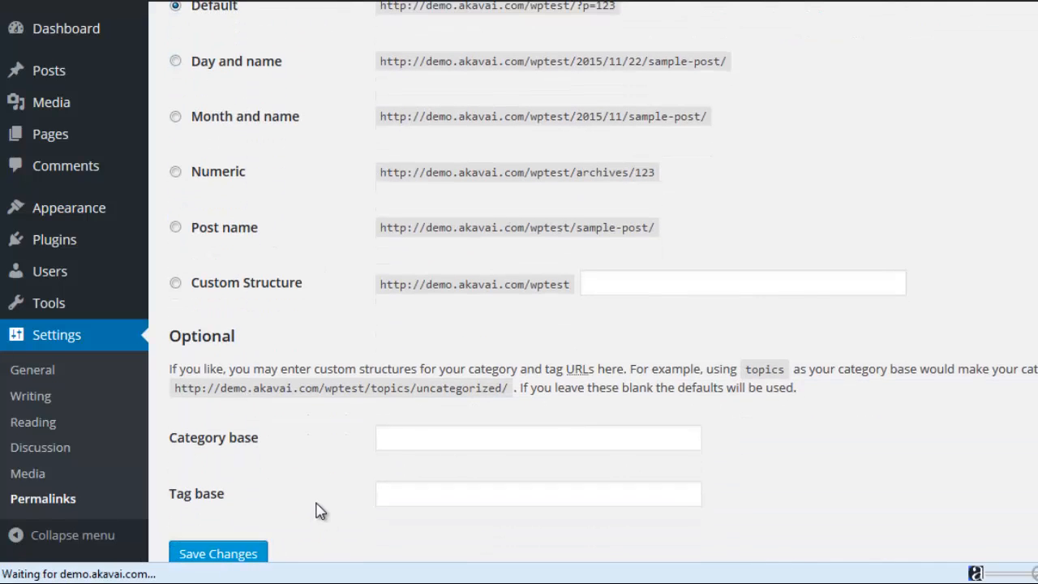
left_click(218, 553)
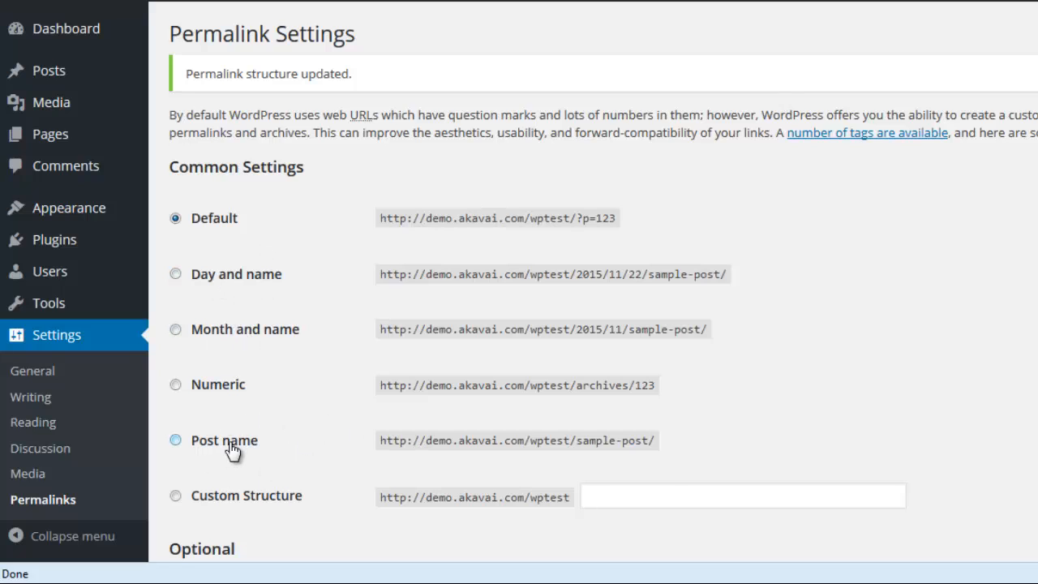
- Select the Post name (/sample-post/) permalink structure and save it again
left_click(175, 439)
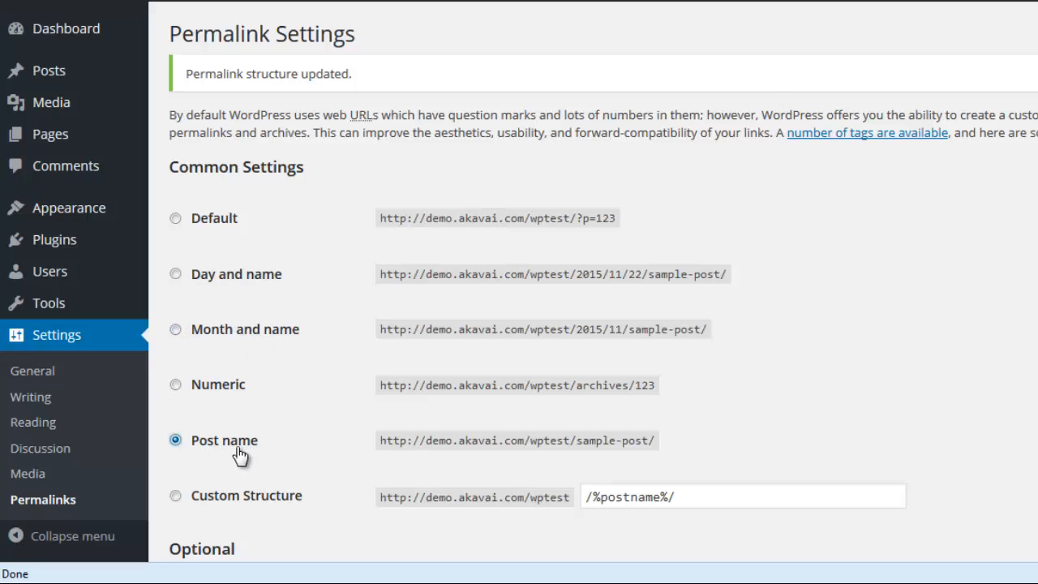
scroll("down", 3)
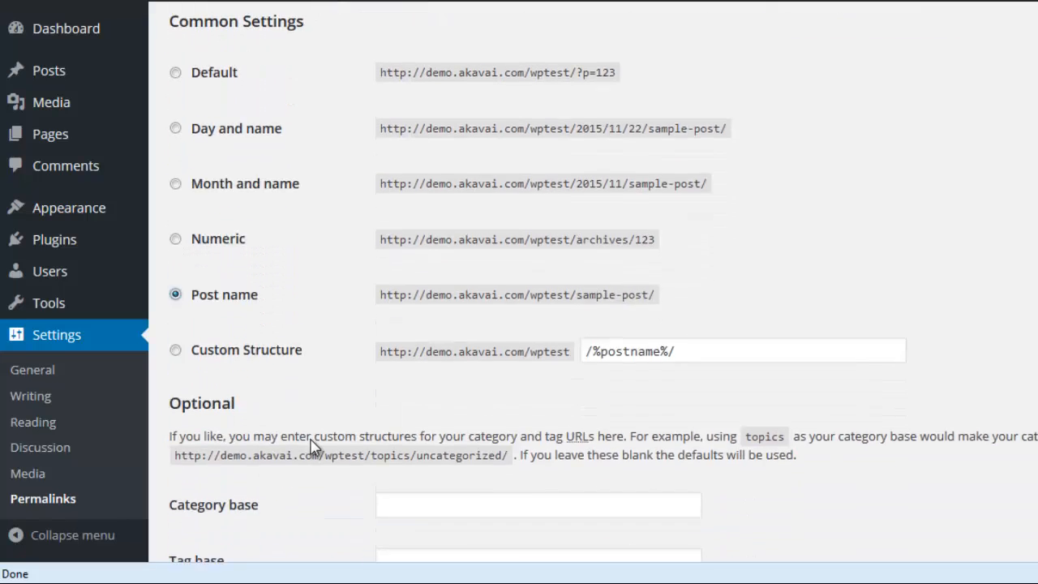
left_click(217, 465)
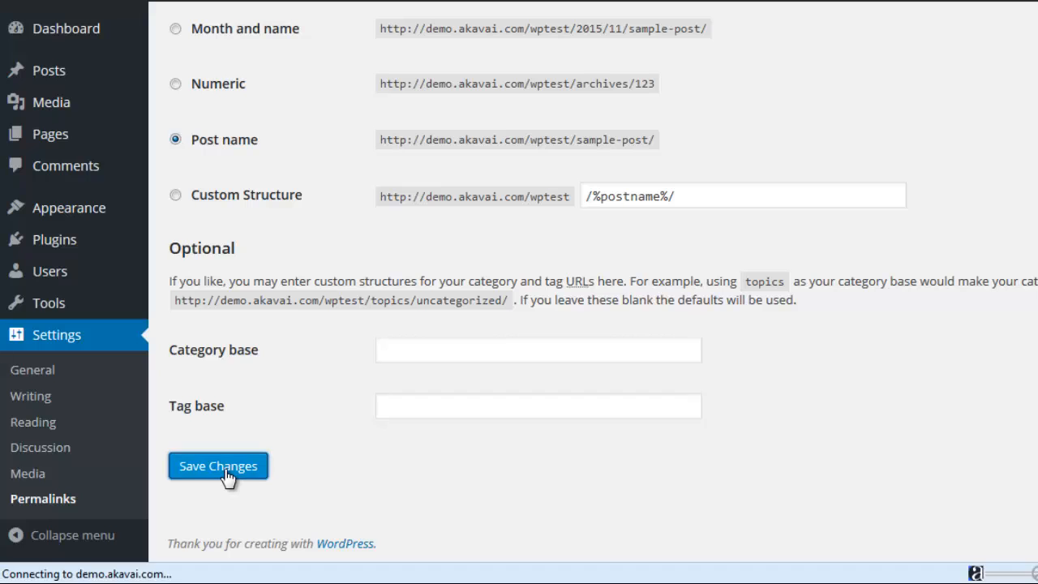
left_click(217, 466)
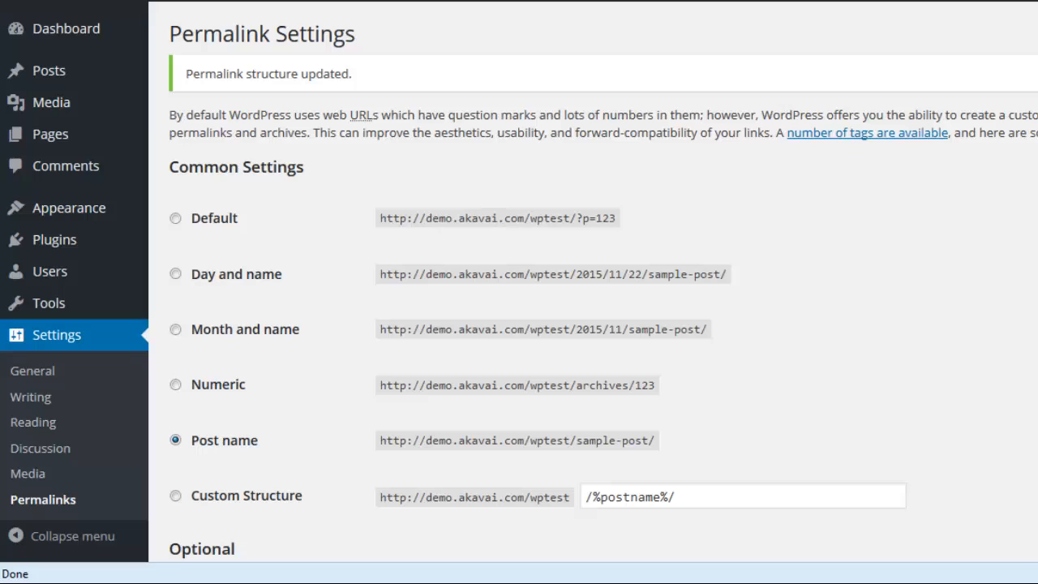
mouse_move(428, 130)
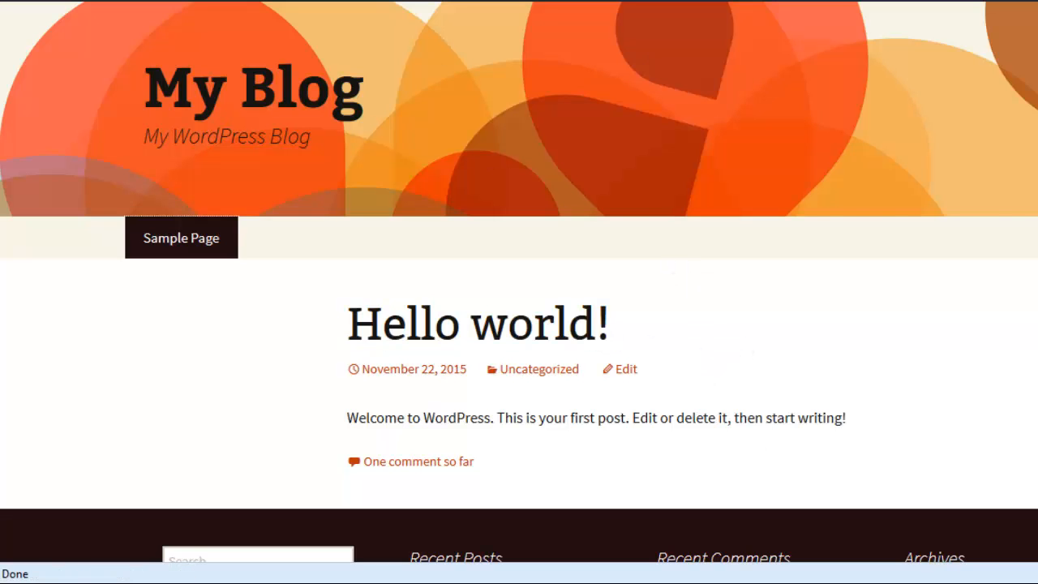
mouse_move(882, 397)
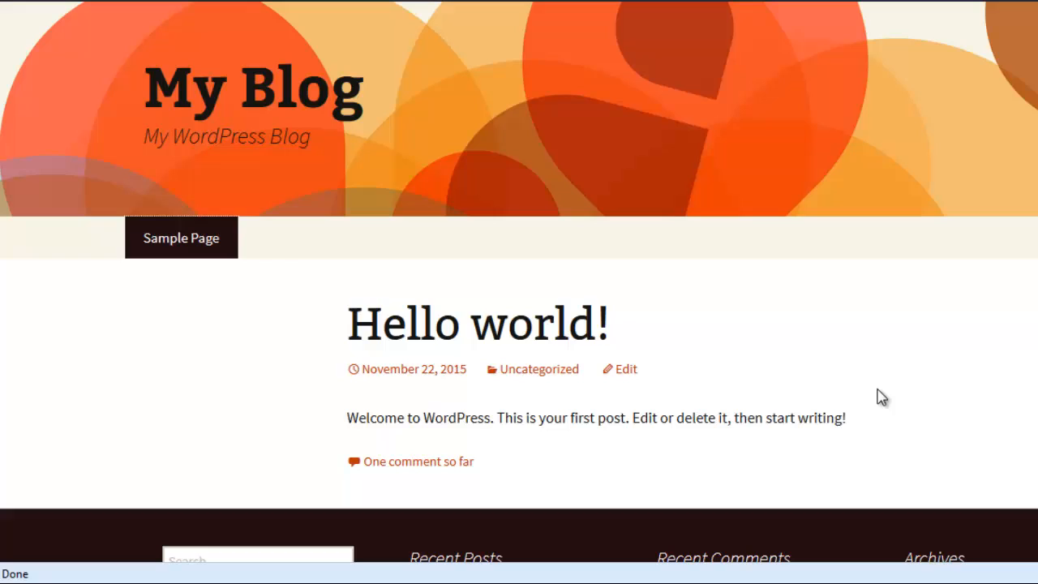
mouse_move(851, 385)
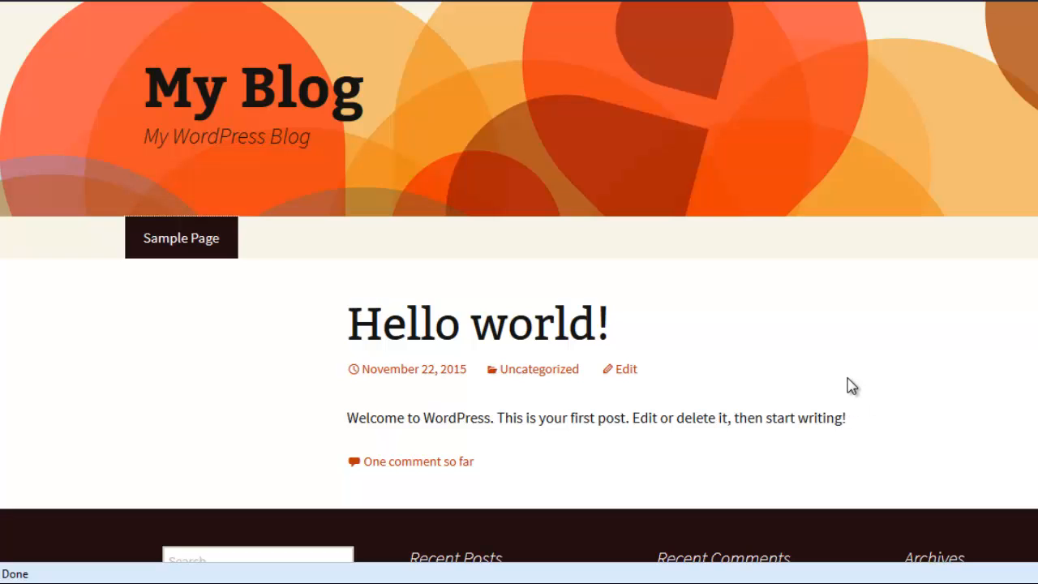